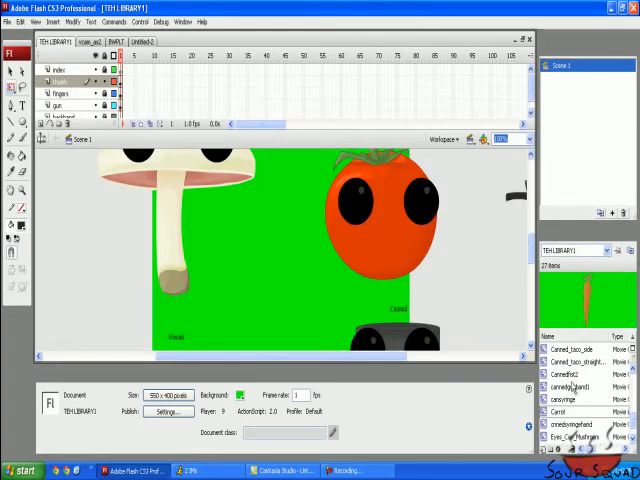
Step: Start a blank document and browse the other file's library with the canned-food and cup symbols
{"action": "left_click", "coordinate": [140, 40]}
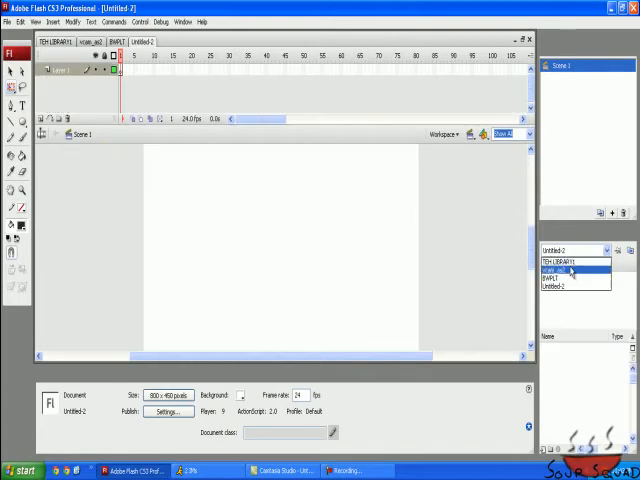
{"action": "left_click", "coordinate": [568, 264]}
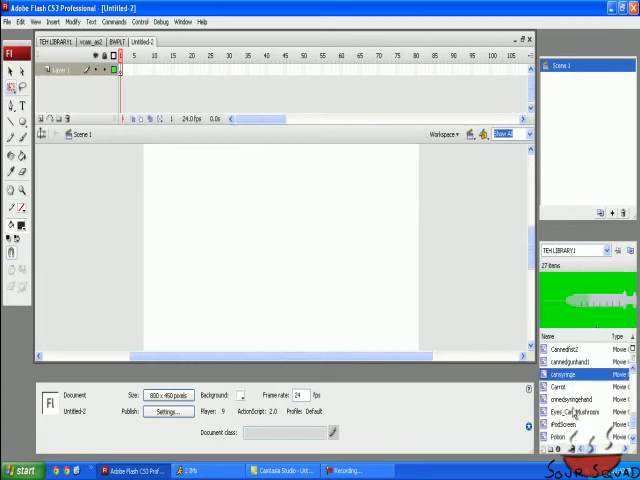
{"action": "left_click", "coordinate": [560, 436]}
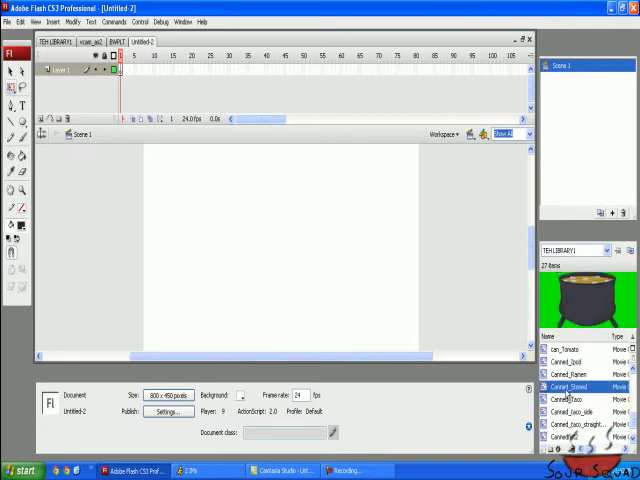
Step: Place the Cupped Ramen symbol on the stage and give its frames a motion tween
{"action": "left_click", "coordinate": [570, 376]}
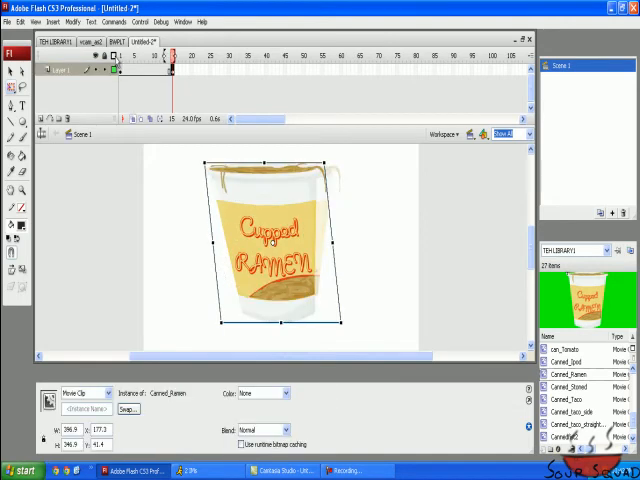
{"action": "right_click", "coordinate": [160, 76]}
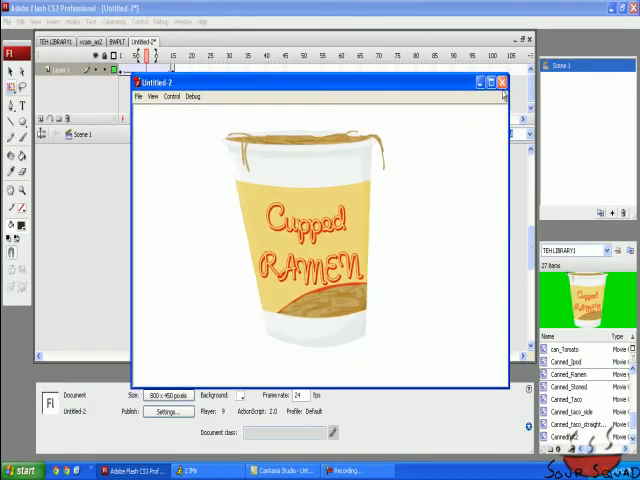
Step: Close the test-movie window to return to the cup on the stage
{"action": "left_click", "coordinate": [500, 80]}
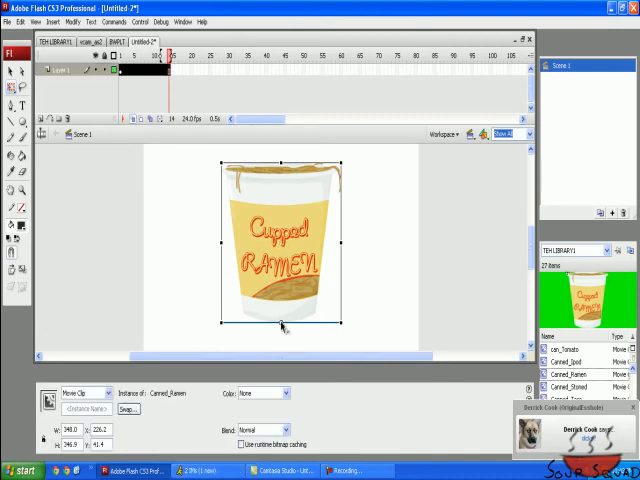
Step: Test the movie to watch the bottom-anchored cup scale animation
{"action": "left_click", "coordinate": [172, 64]}
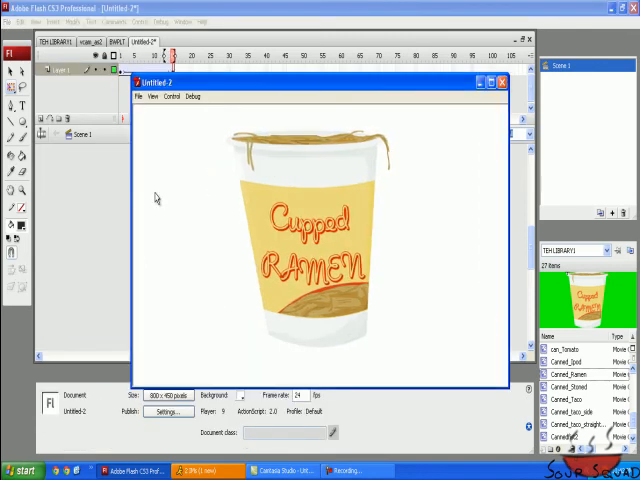
Step: Replay the Cupped Ramen scale animation in the test window, then close it
{"action": "left_click", "coordinate": [500, 80]}
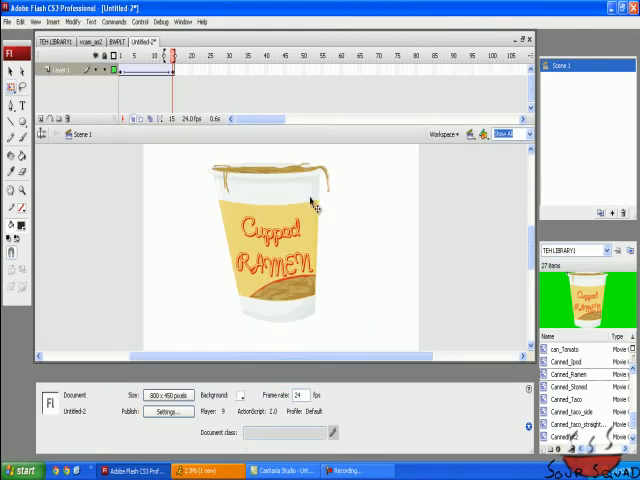
{"action": "left_click", "coordinate": [280, 250]}
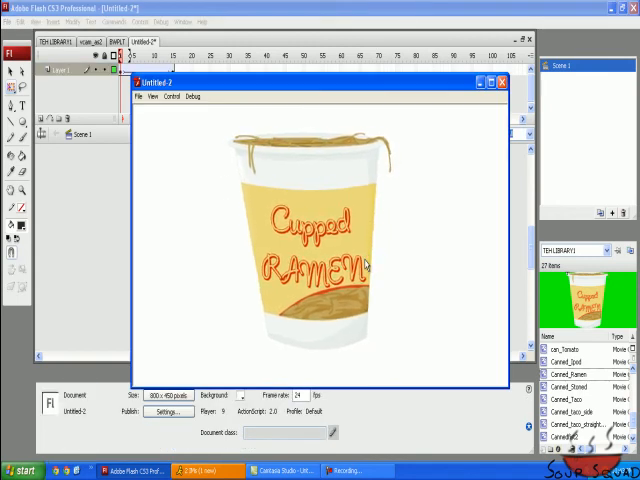
{"action": "left_click", "coordinate": [502, 80]}
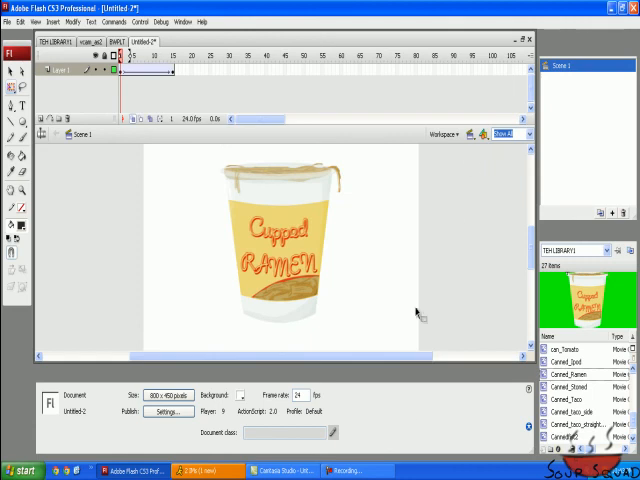